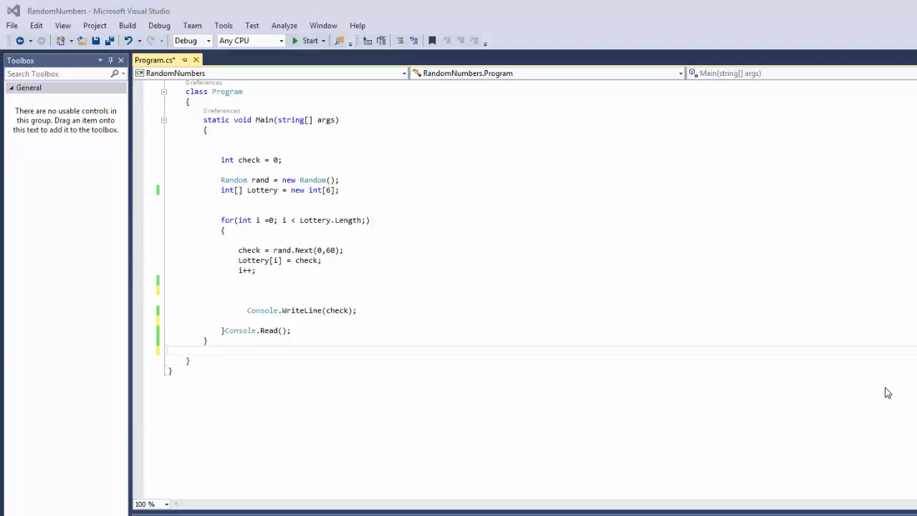
- Below Main, write public static bool Evens(int value) returning value % 2 == 0
left_click(220, 170)
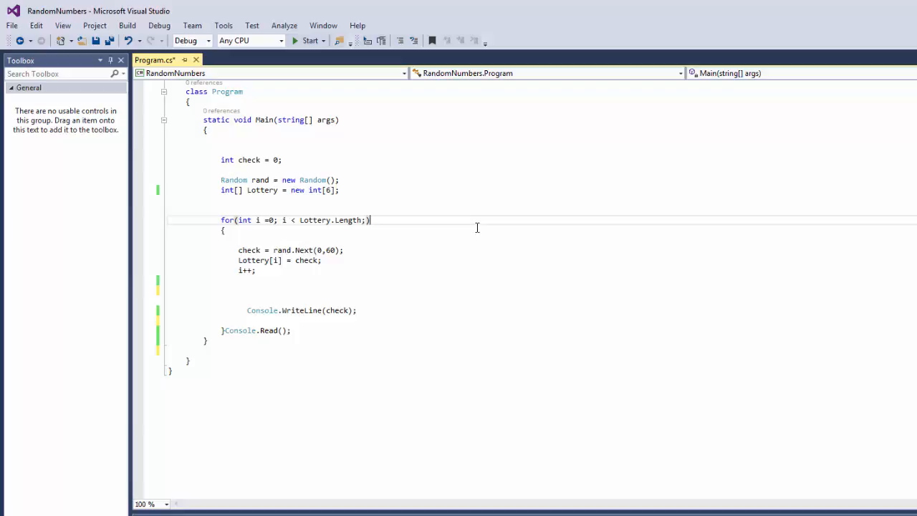
mouse_move(352, 280)
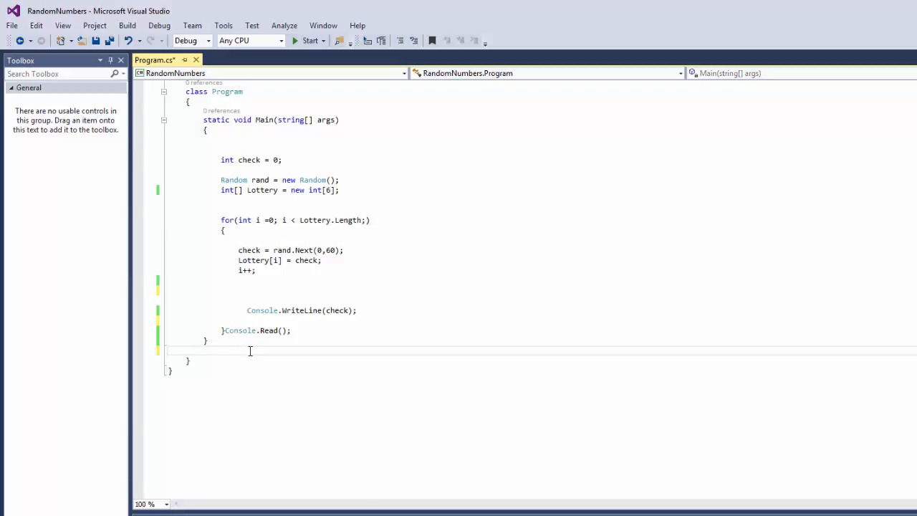
type("public")
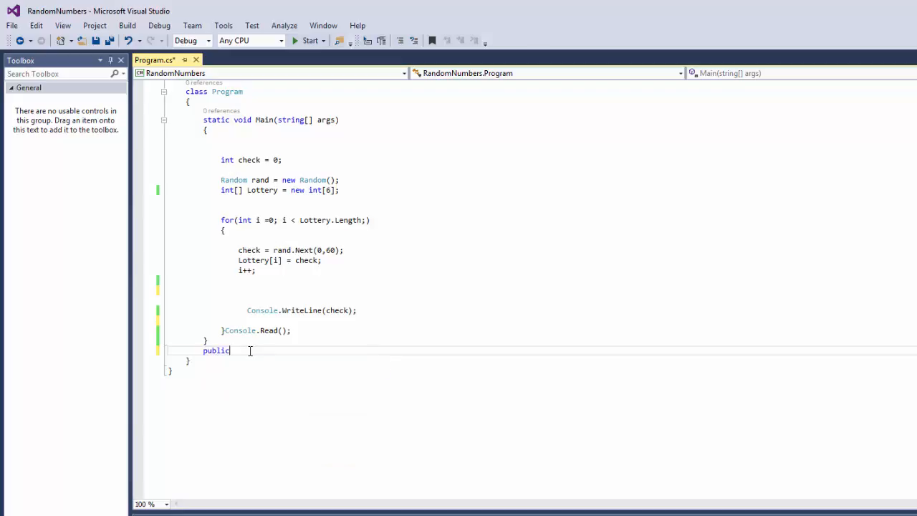
type("static bool (")
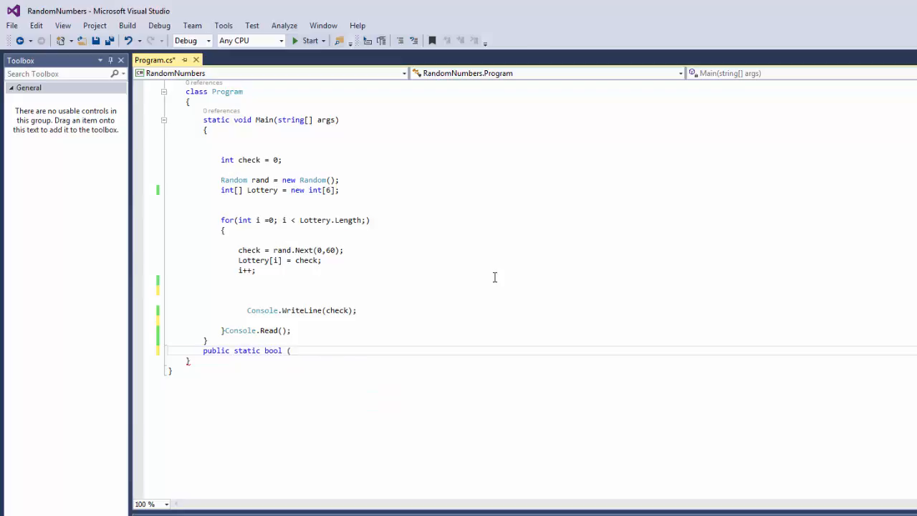
type("Evens")
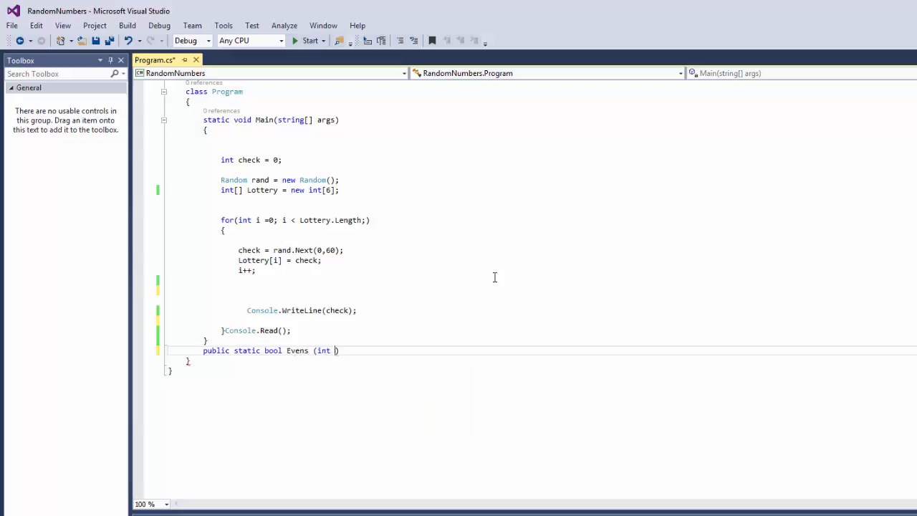
type("v")
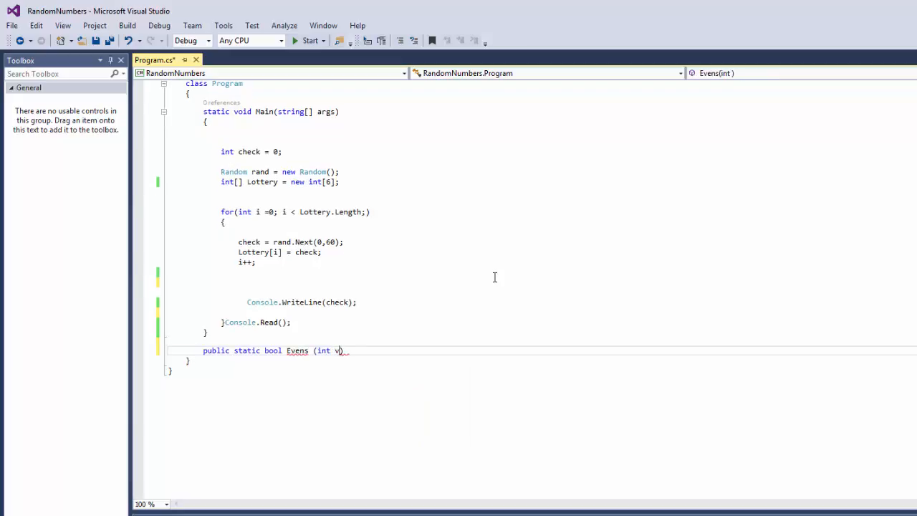
type("alue)")
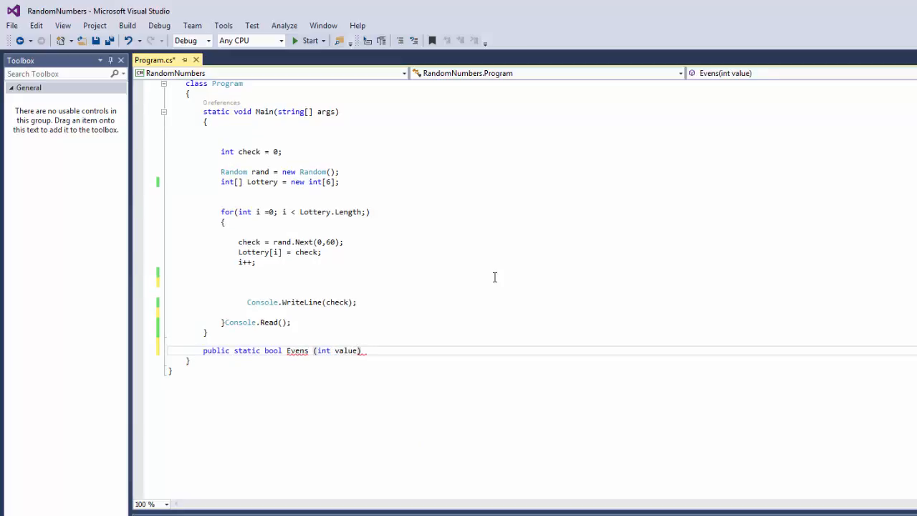
key("Enter")
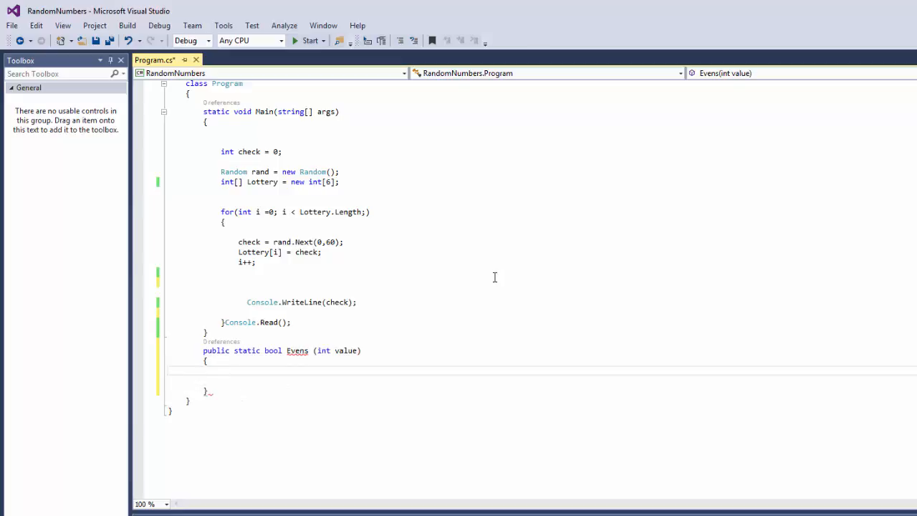
type("return")
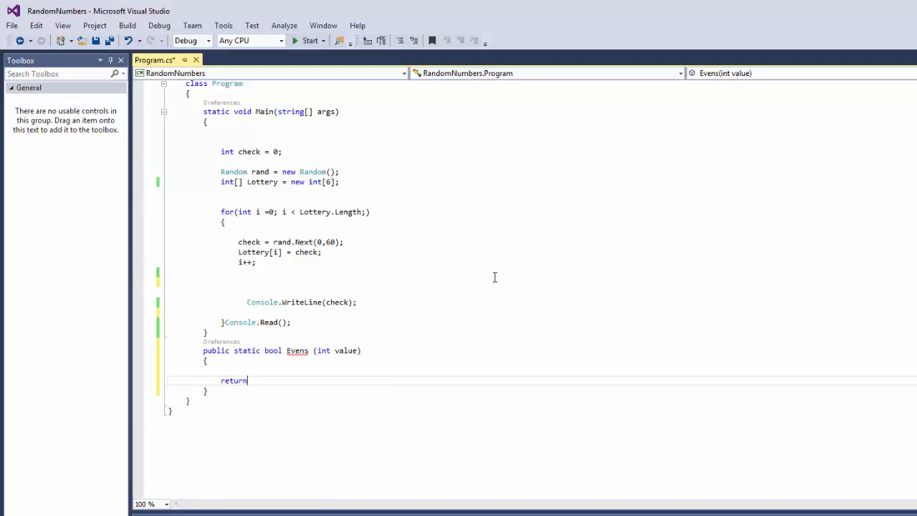
type("value")
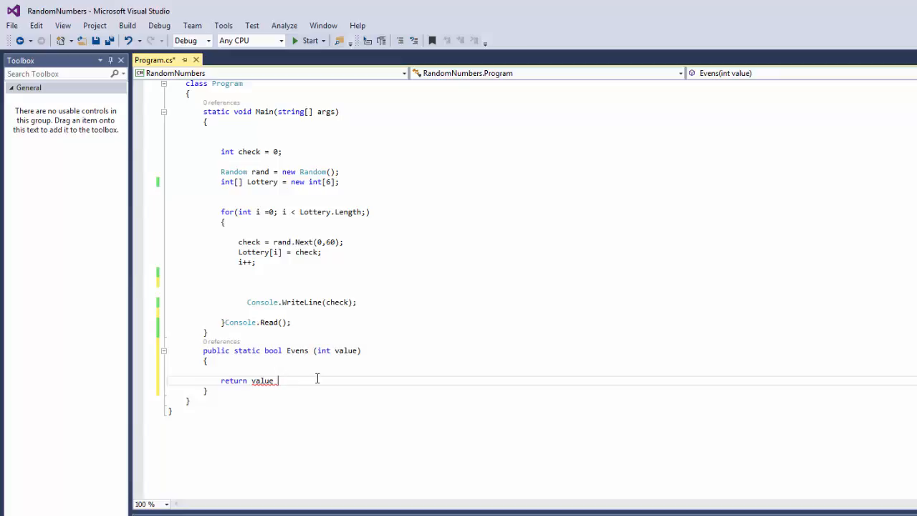
type("%2 =")
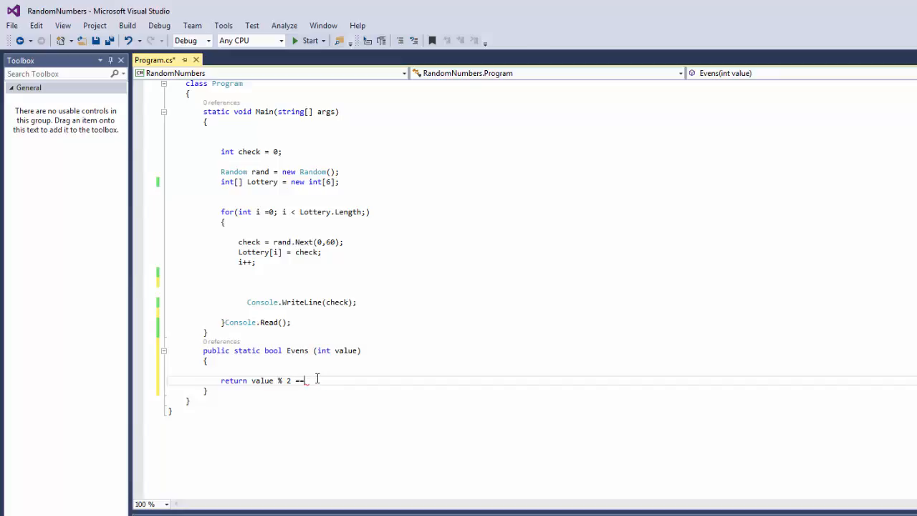
type("0;")
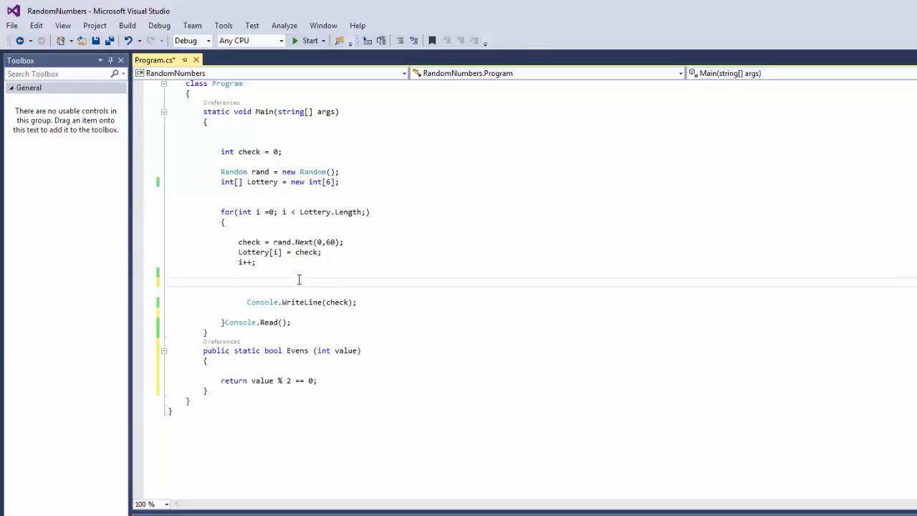
- Wrap Console.WriteLine(check) in an if (Evens(check)) block after i++
type("if(")
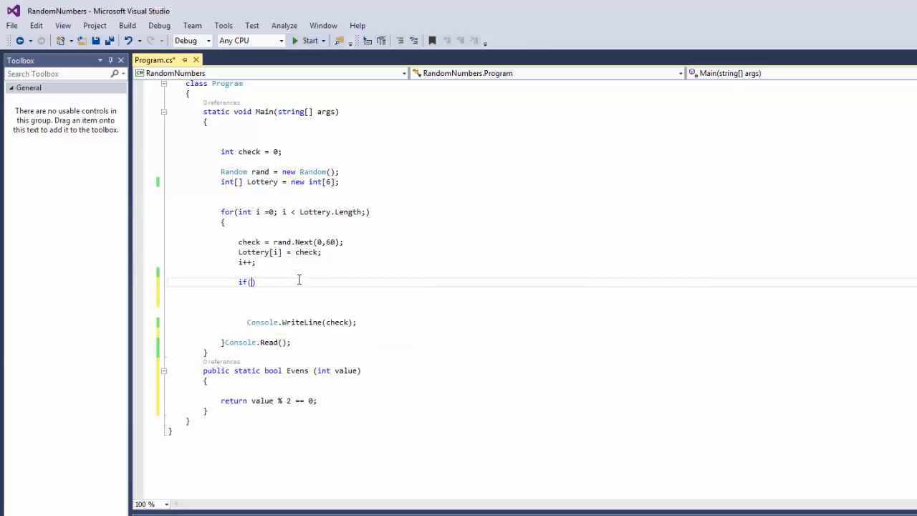
mouse_move(408, 217)
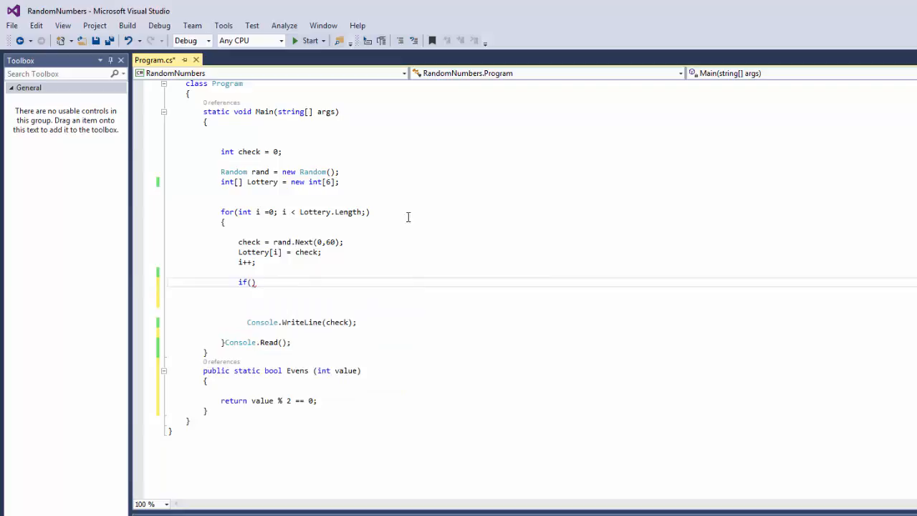
type("eve")
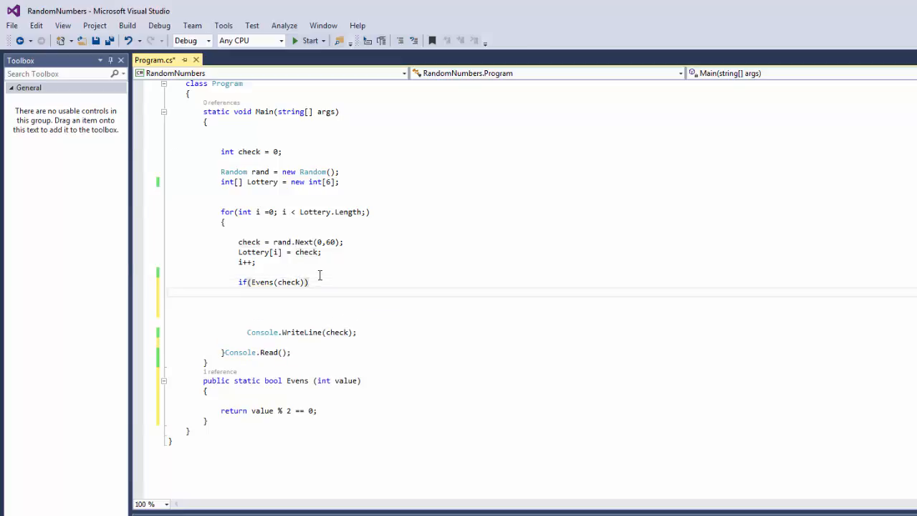
left_click(256, 291)
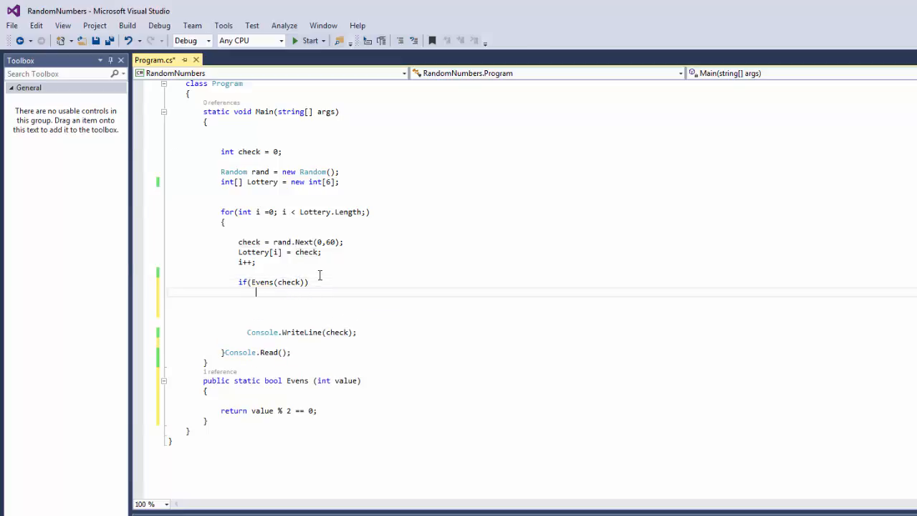
type("{ }")
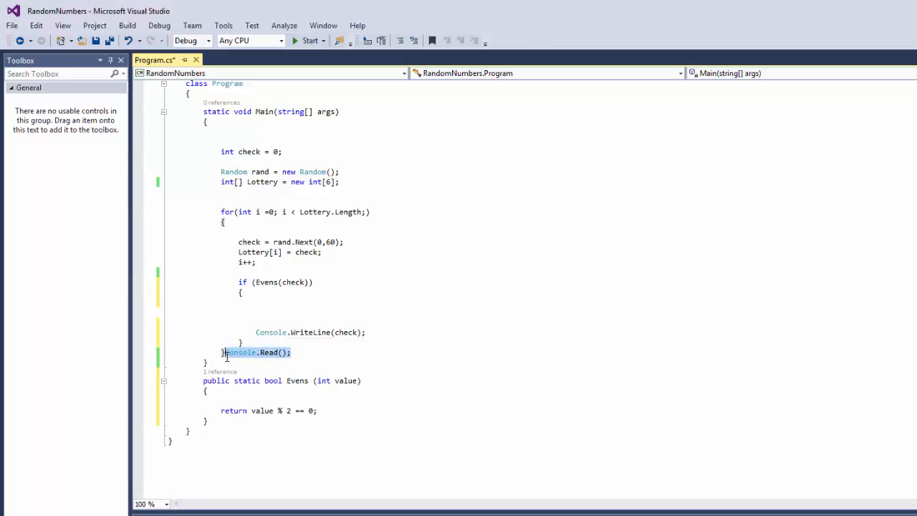
- Run RandomNumbers and confirm the console shows only even numbers (44, 26, 48, 12, 56)
left_click(441, 408)
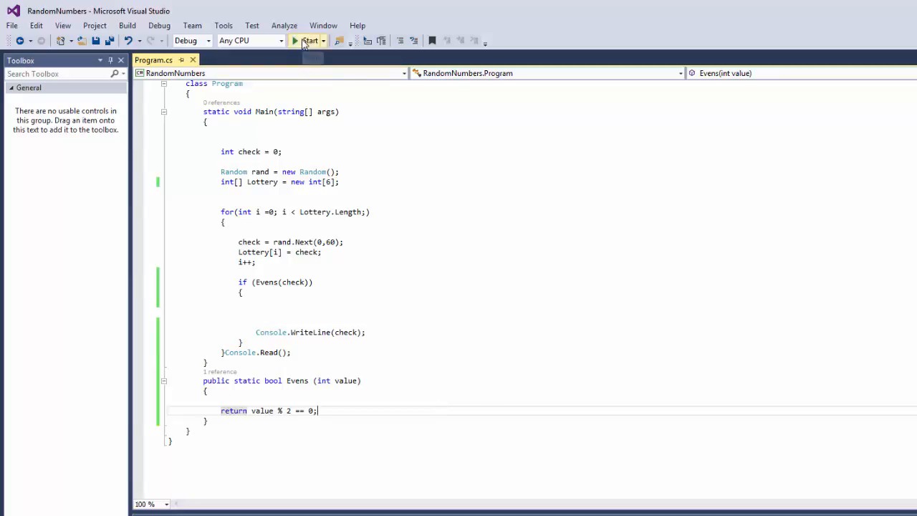
left_click(309, 40)
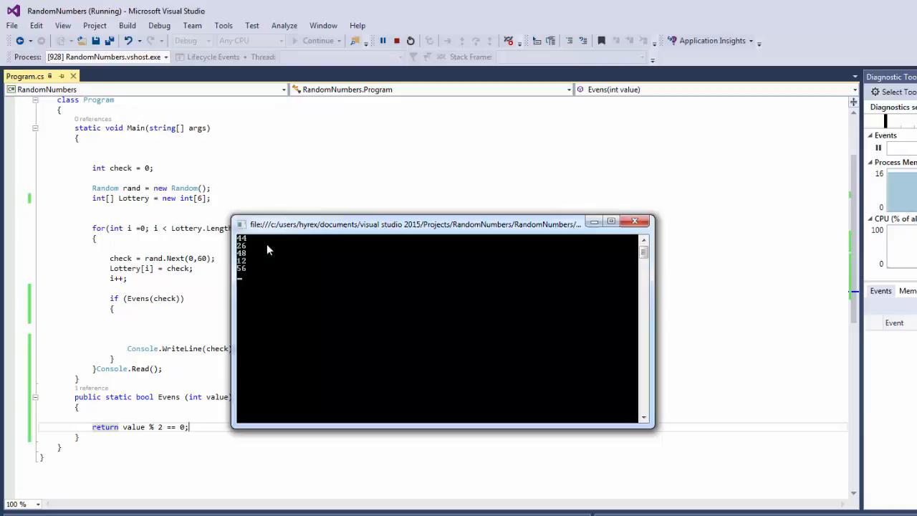
mouse_move(625, 265)
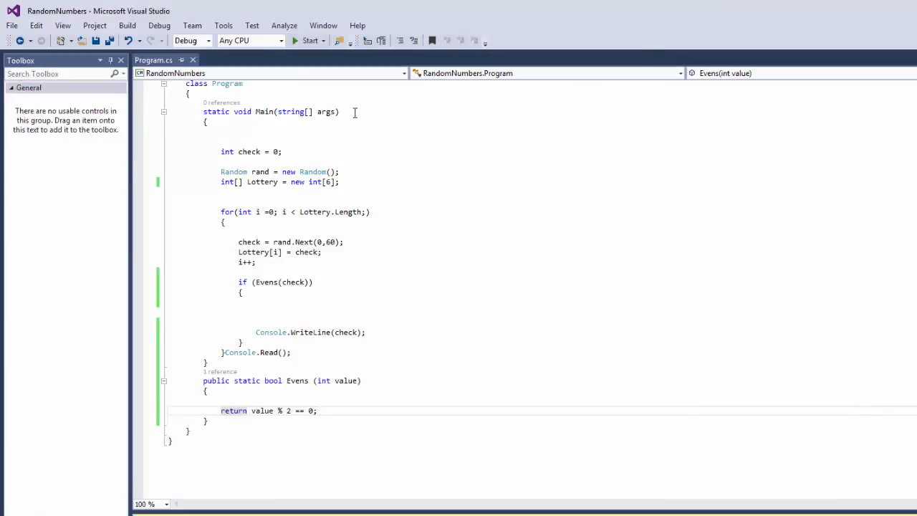
left_click(309, 40)
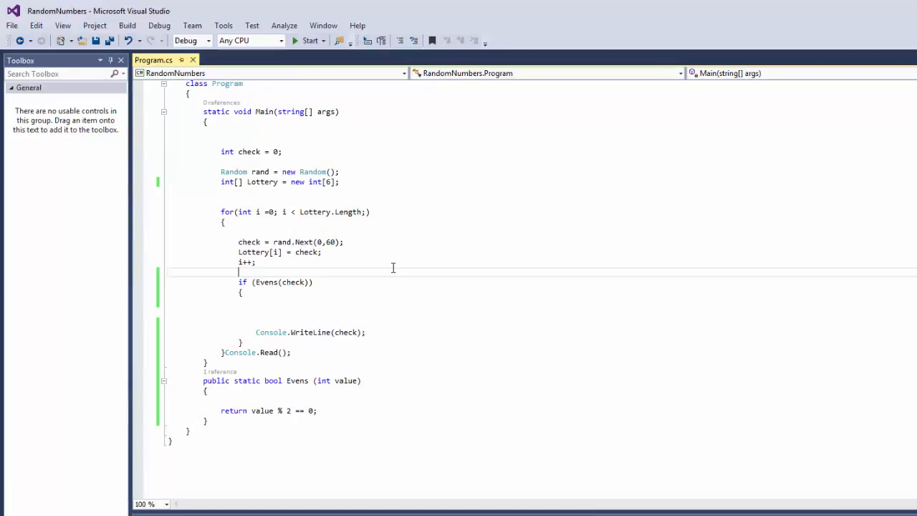
mouse_move(344, 259)
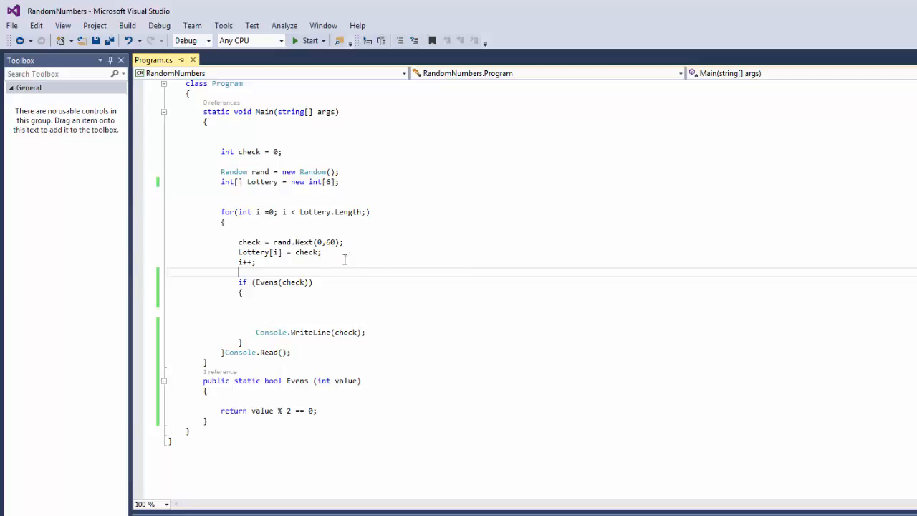